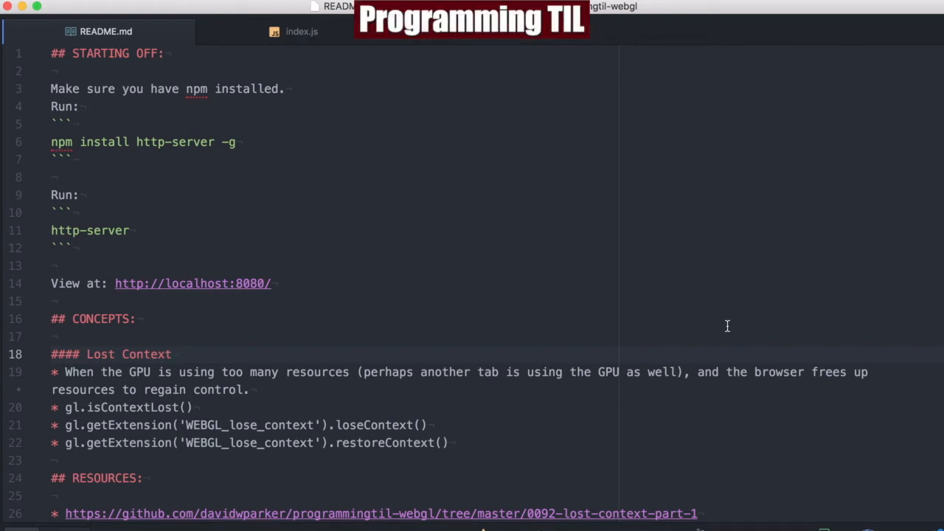
Point out the Lost Context heading and the loseContext call, then select restoreContext
click(172, 354)
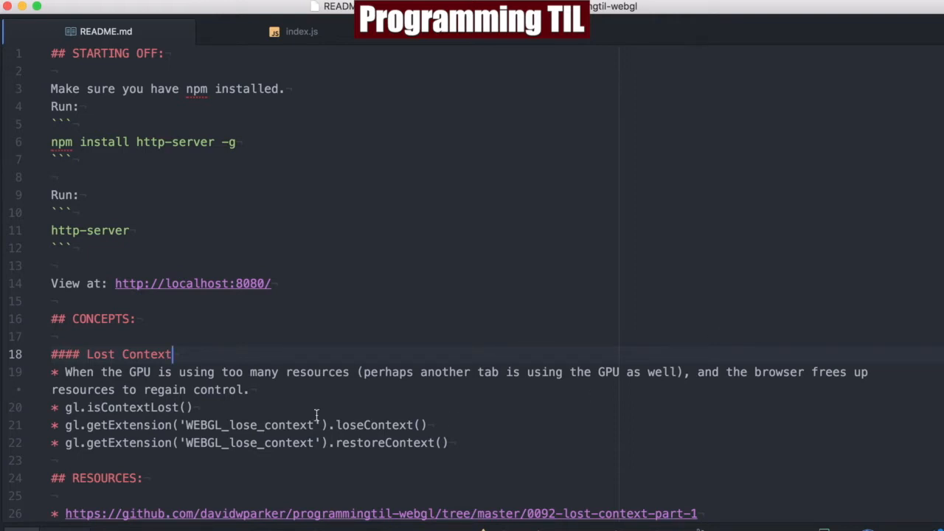
mouse_move(222, 353)
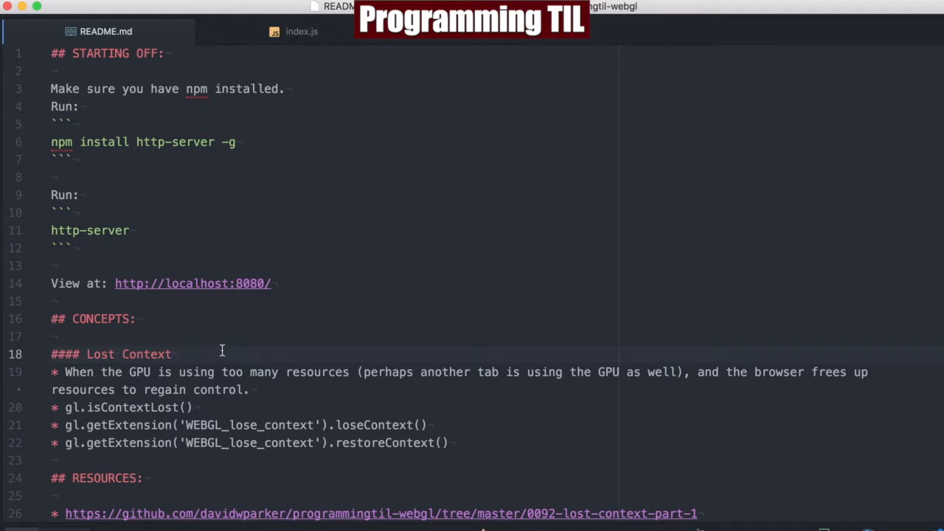
click(172, 354)
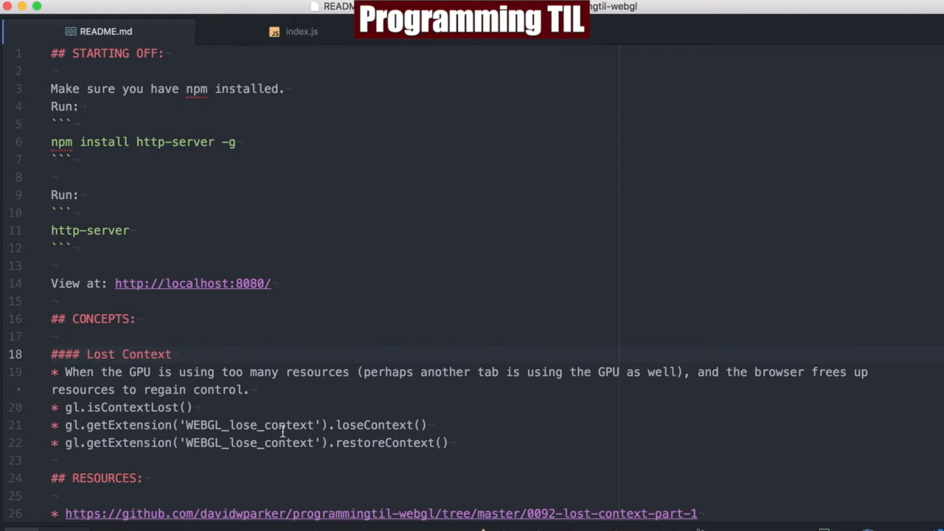
click(172, 353)
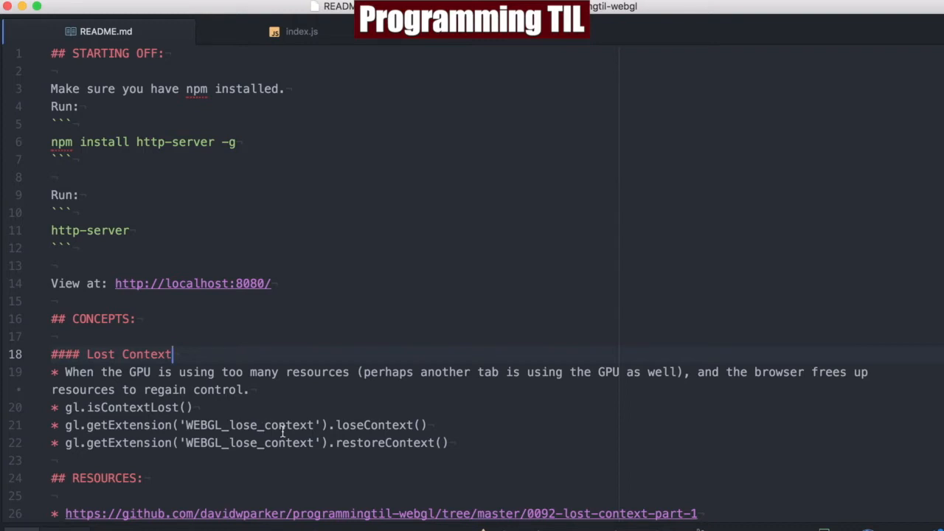
mouse_move(500, 411)
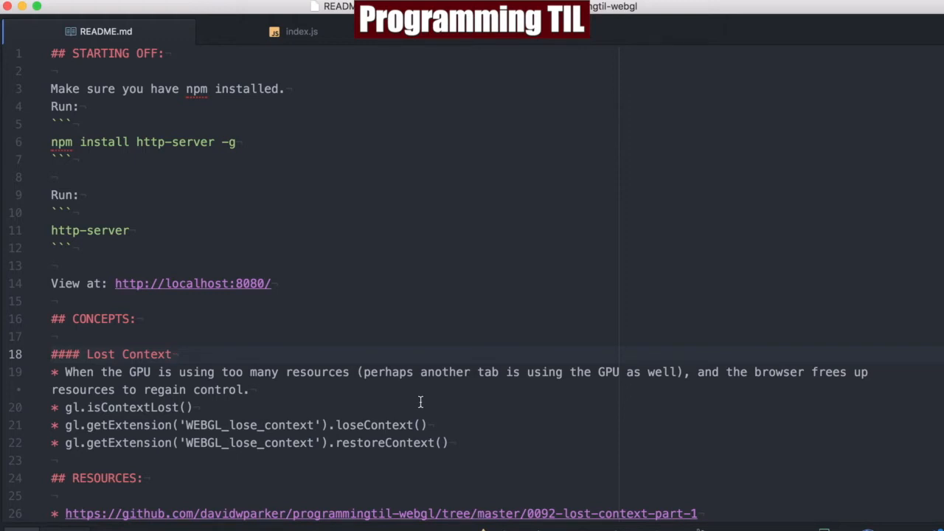
click(174, 354)
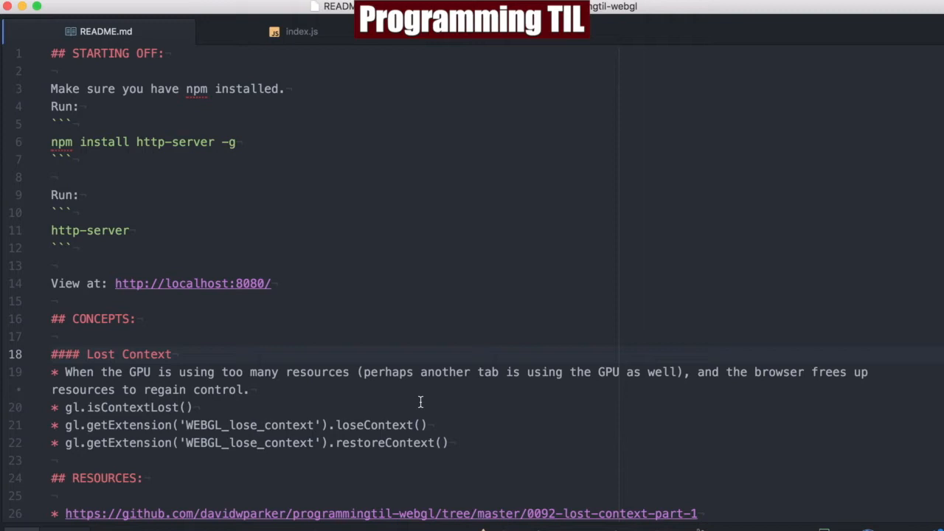
click(172, 354)
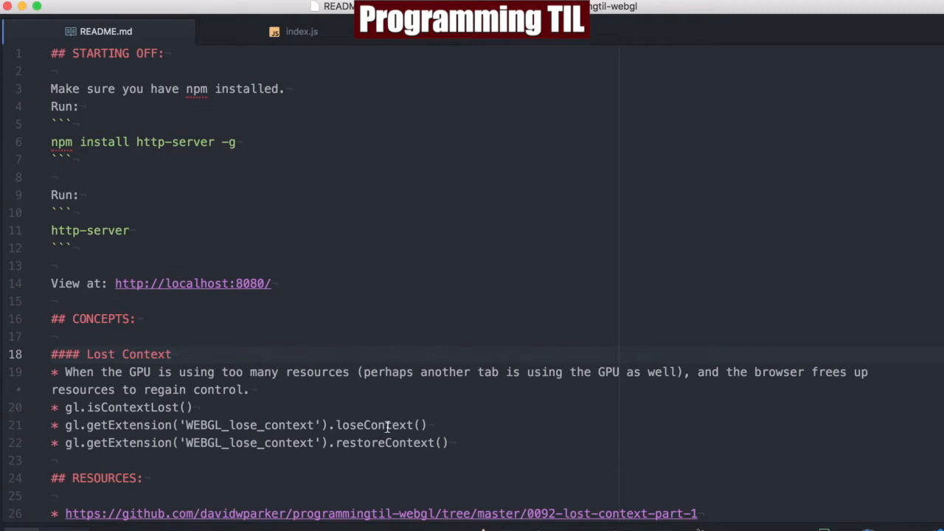
click(172, 354)
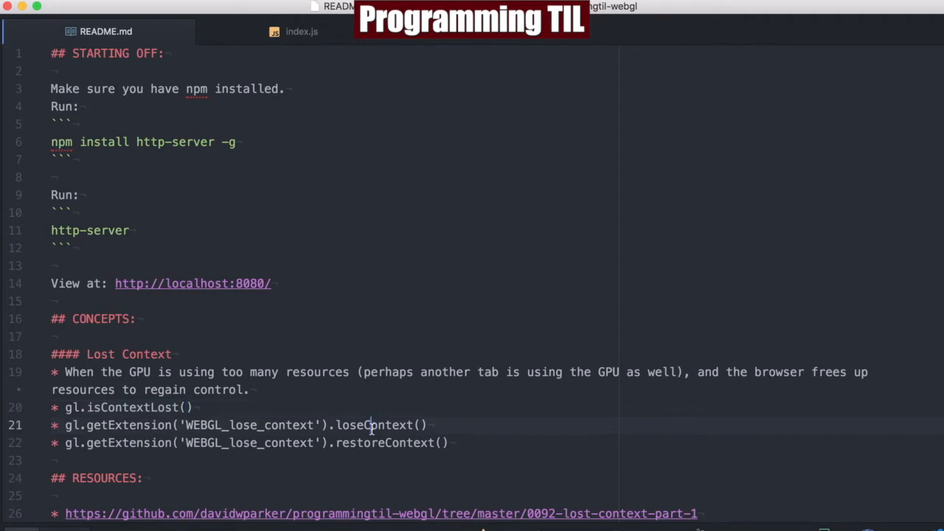
mouse_move(388, 414)
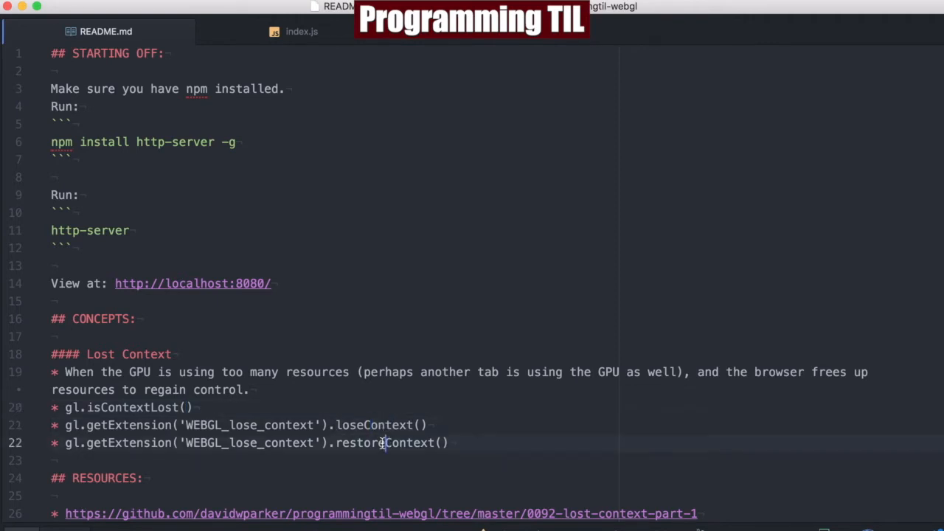
double_click(384, 443)
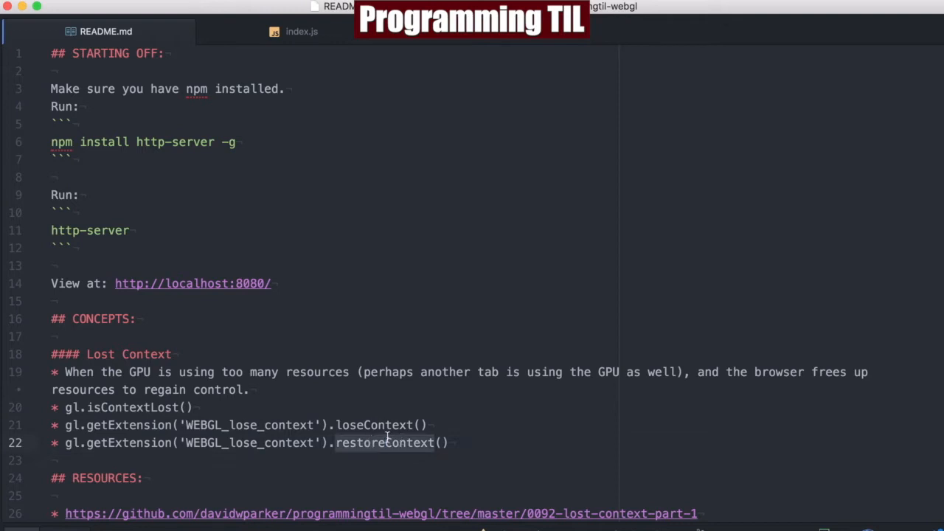
mouse_move(392, 428)
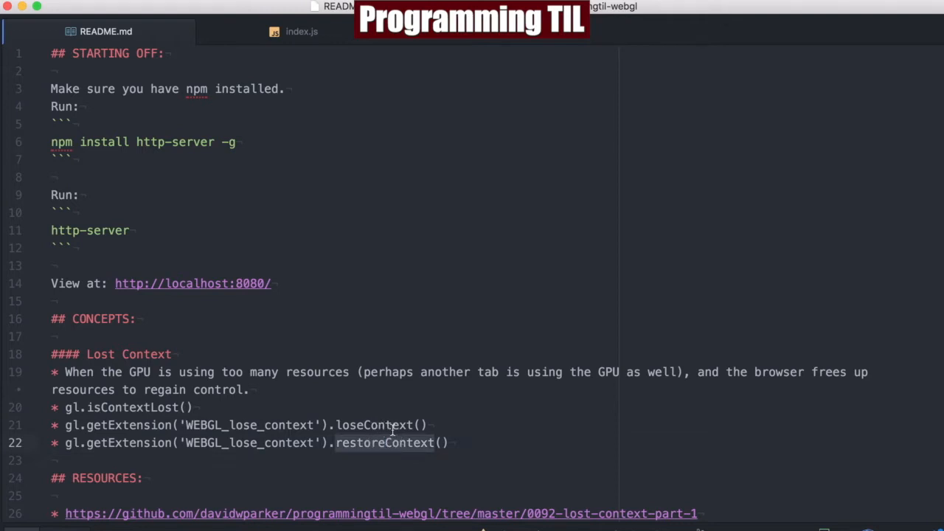
mouse_move(359, 424)
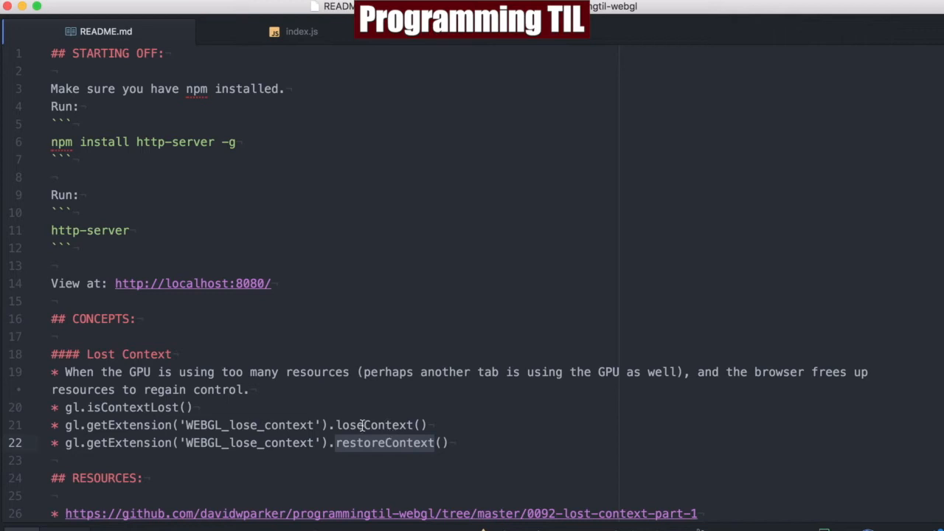
mouse_move(377, 413)
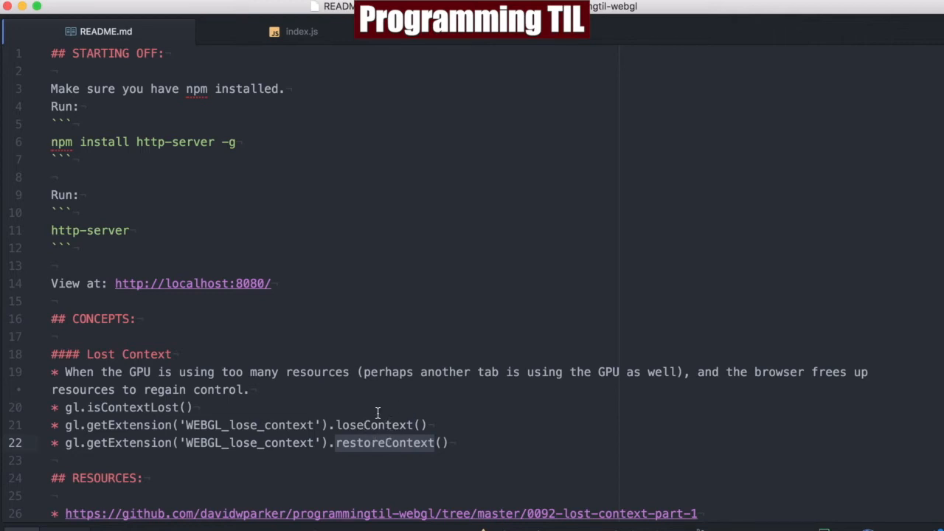
mouse_move(497, 423)
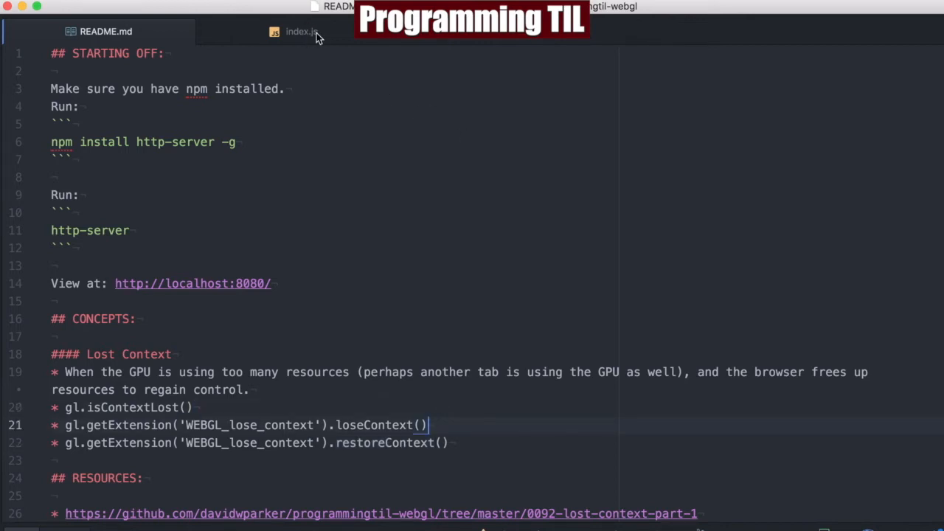
Open index.js and scroll down to initCallbacks and the webglcontextlost handler
click(300, 31)
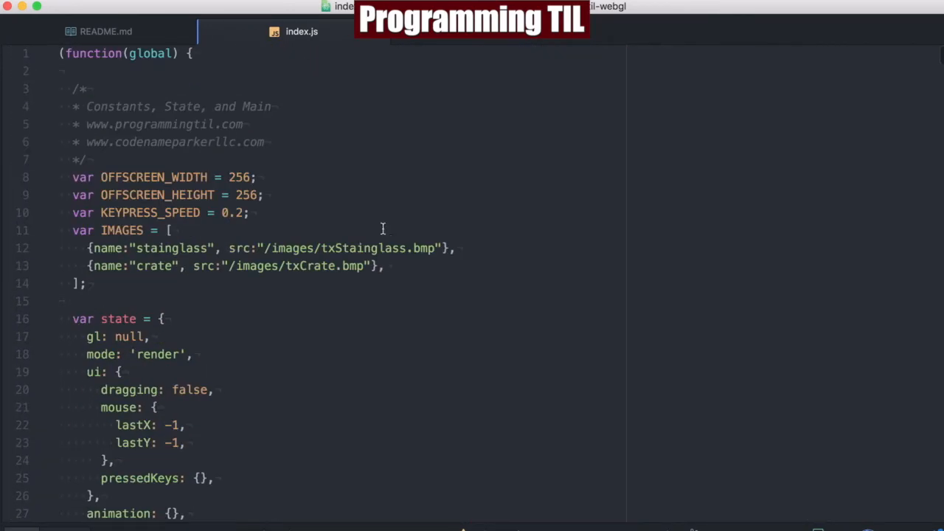
scroll(down, 3)
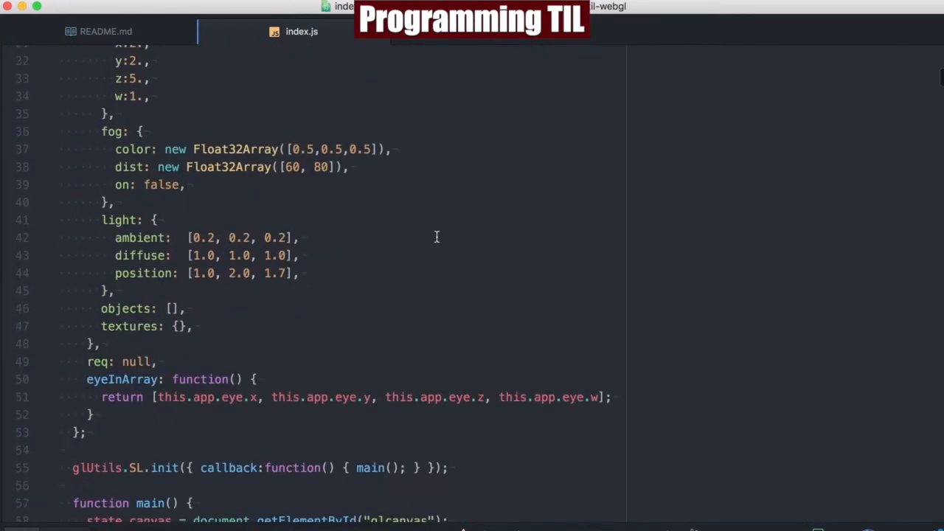
scroll(down, 3)
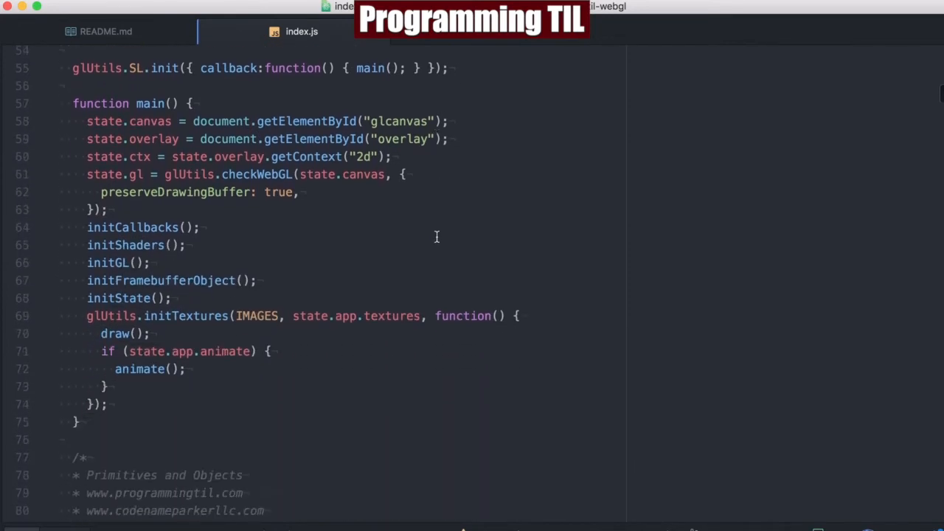
scroll(down, 3)
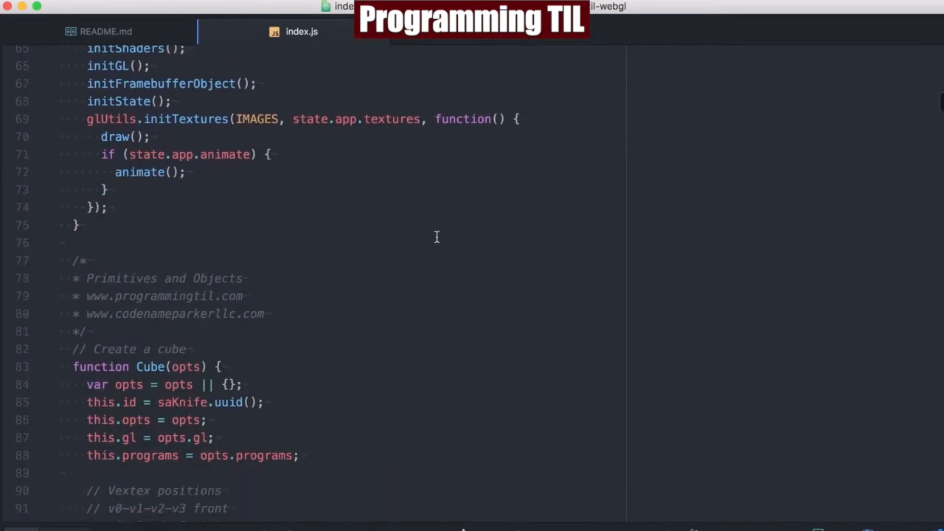
scroll(down, 3)
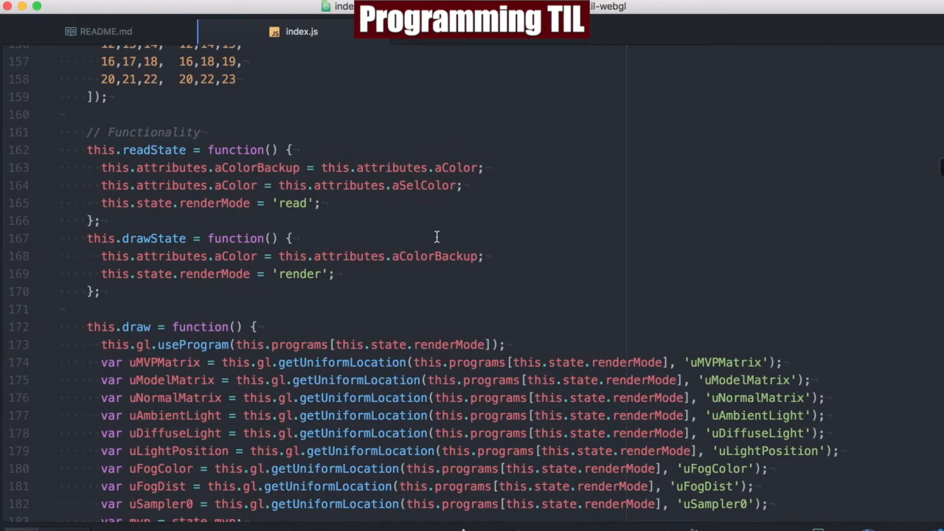
scroll(down, 3)
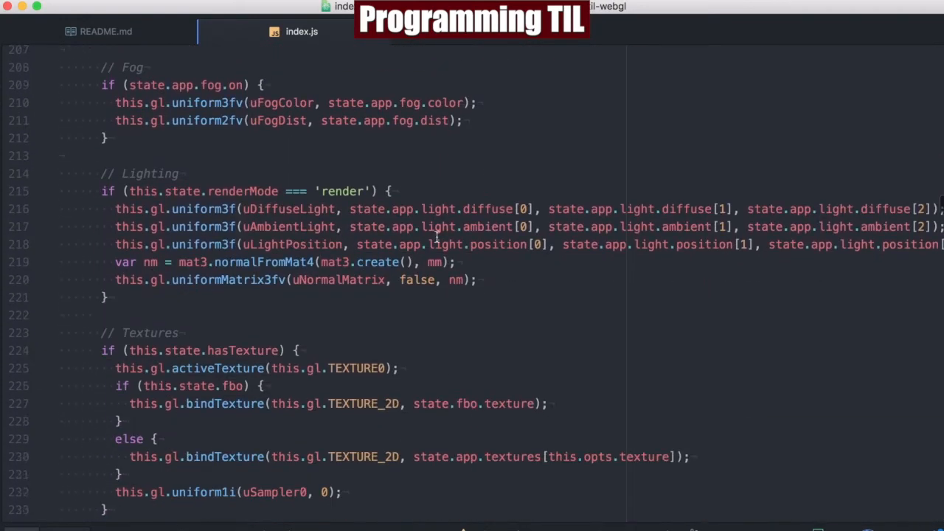
scroll(down, 3)
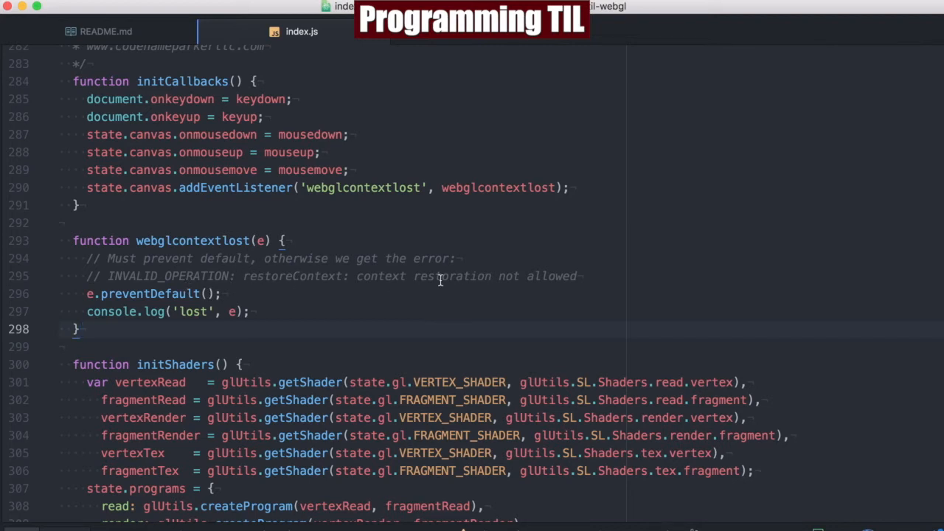
Select 'prevent' in preventDefault and find its two matches in index.js
double_click(169, 275)
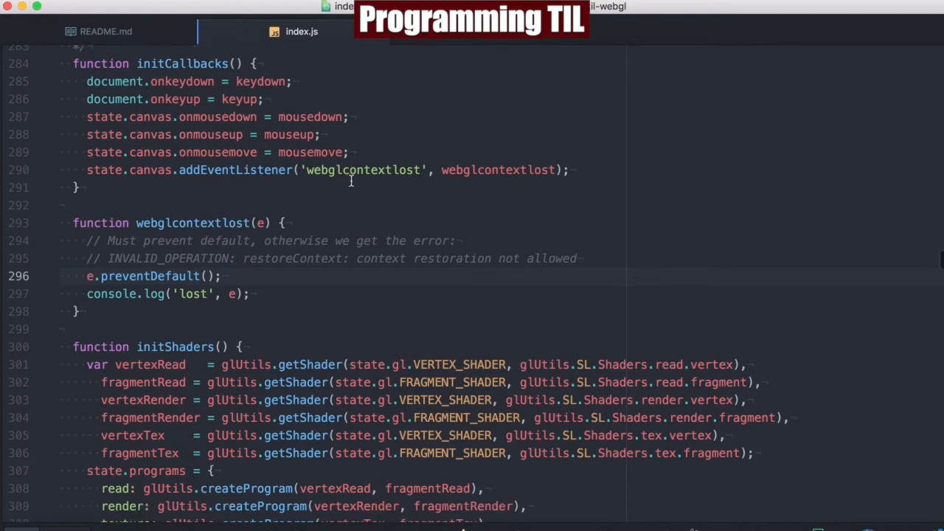
scroll(down, 3)
text(k)
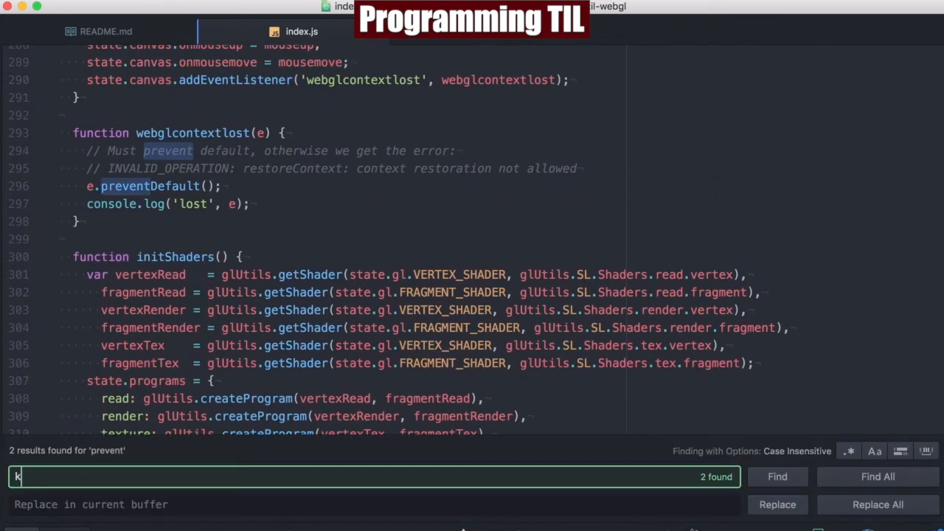
Search for 'keydown' to jump to the keydown function near line 513
text(eydow)
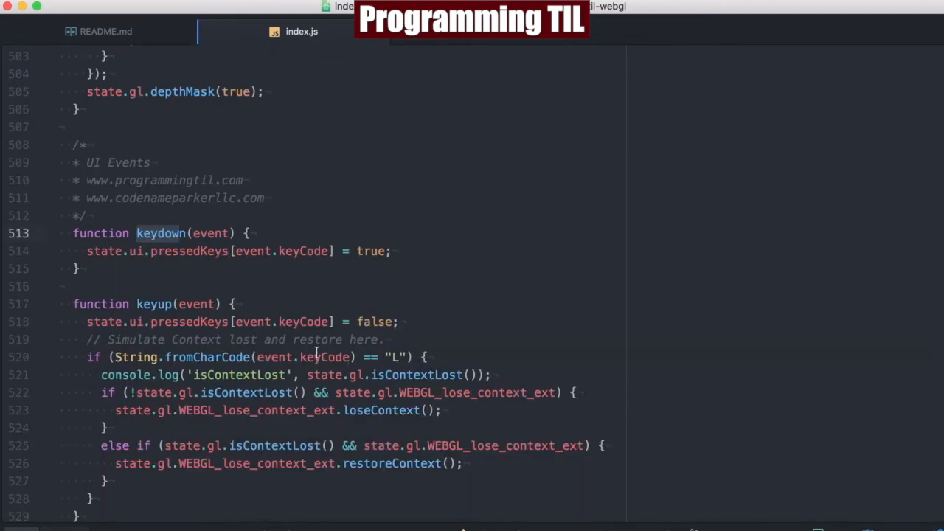
scroll(down, 3)
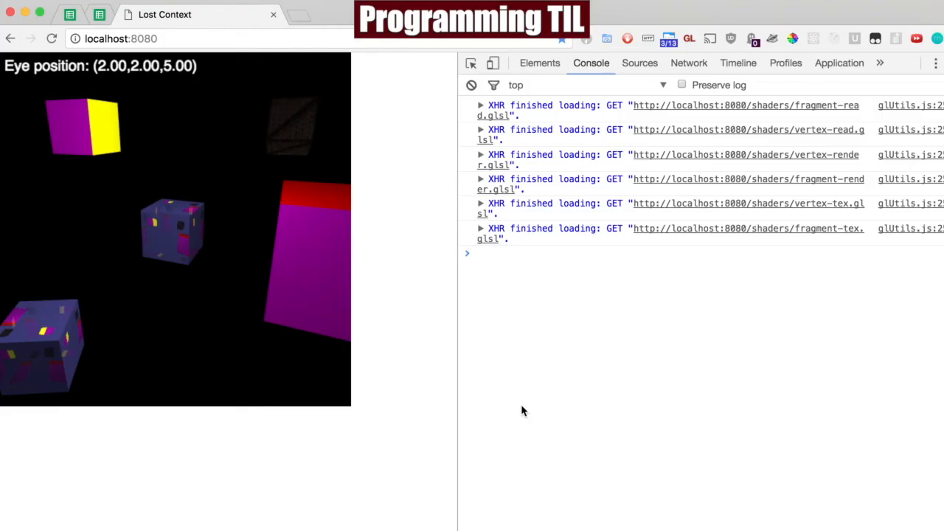
mouse_move(258, 353)
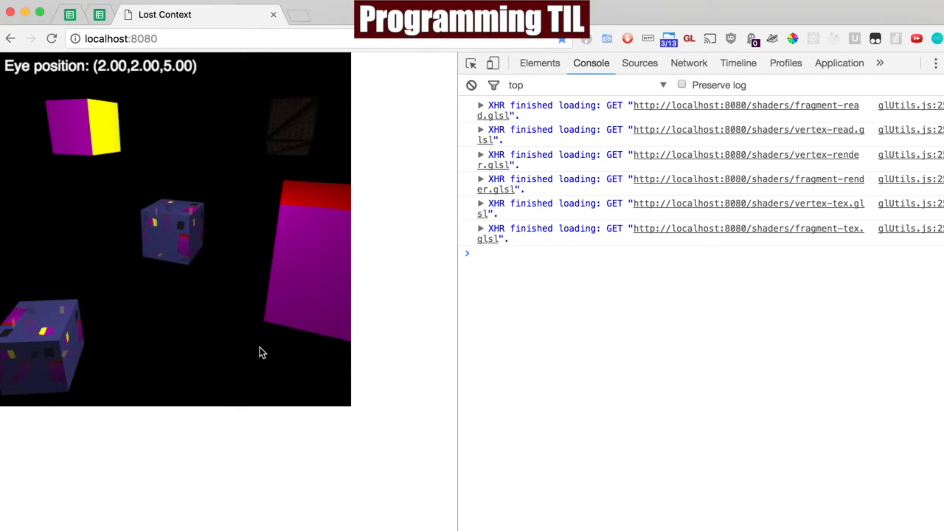
mouse_move(199, 406)
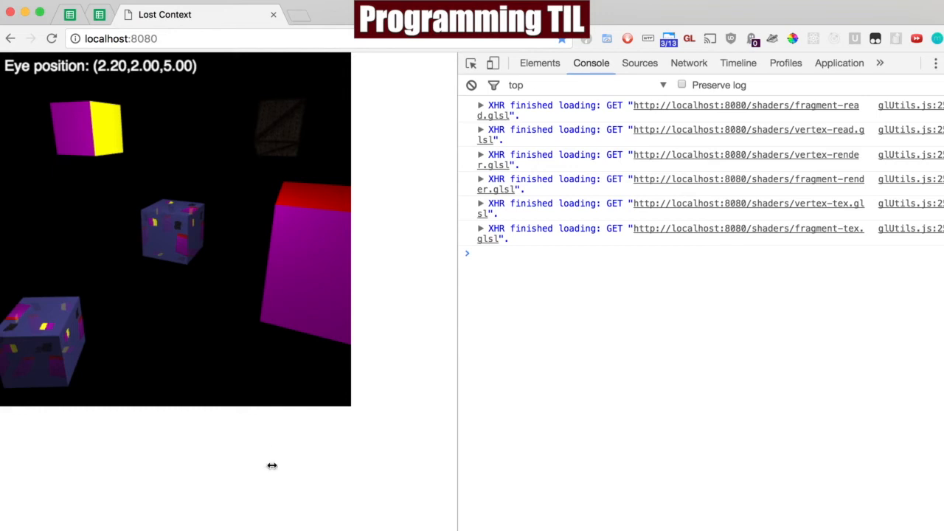
mouse_move(305, 440)
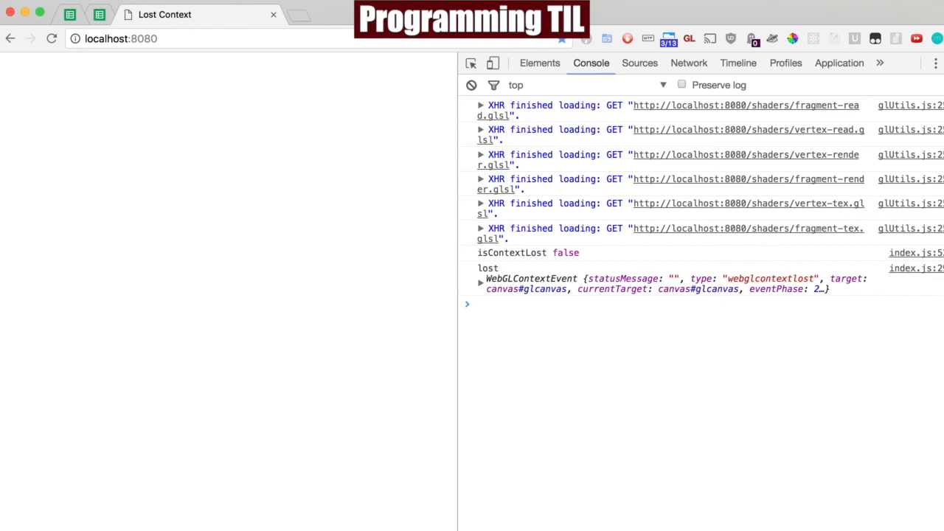
mouse_move(512, 279)
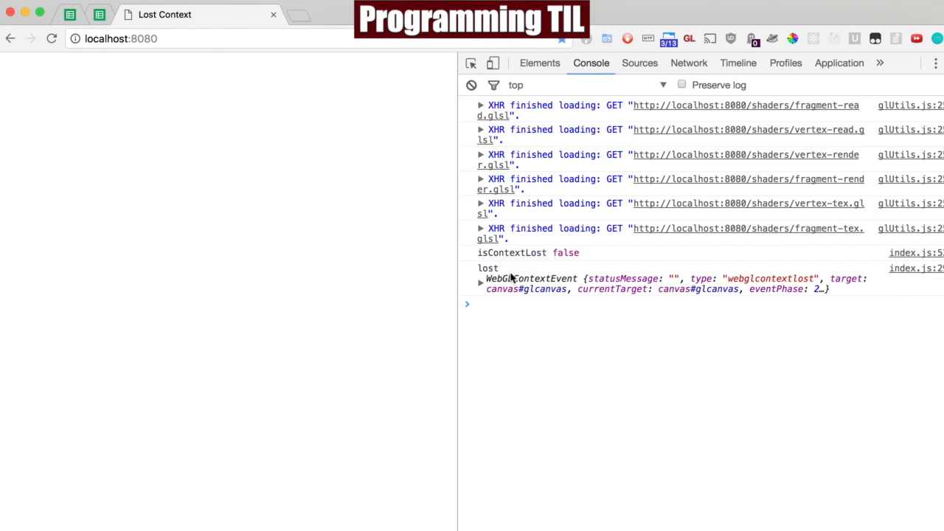
mouse_move(522, 286)
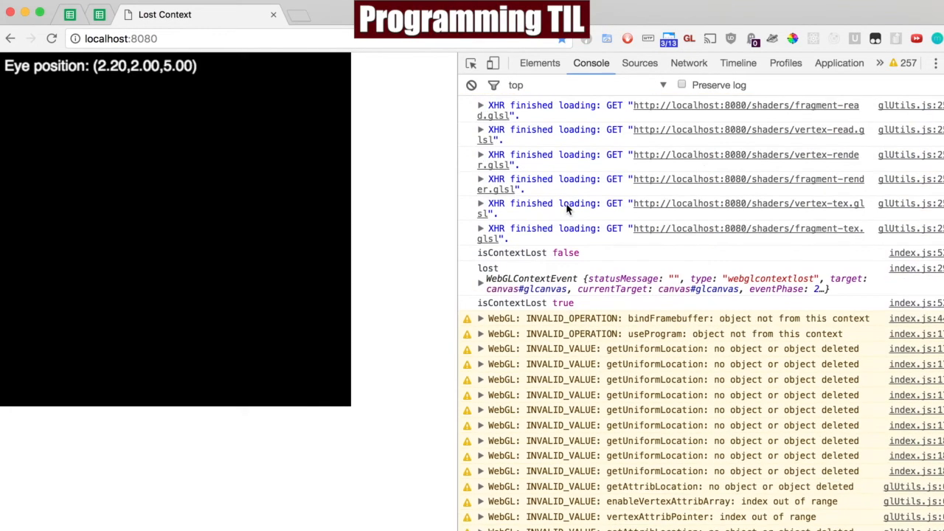
mouse_move(549, 376)
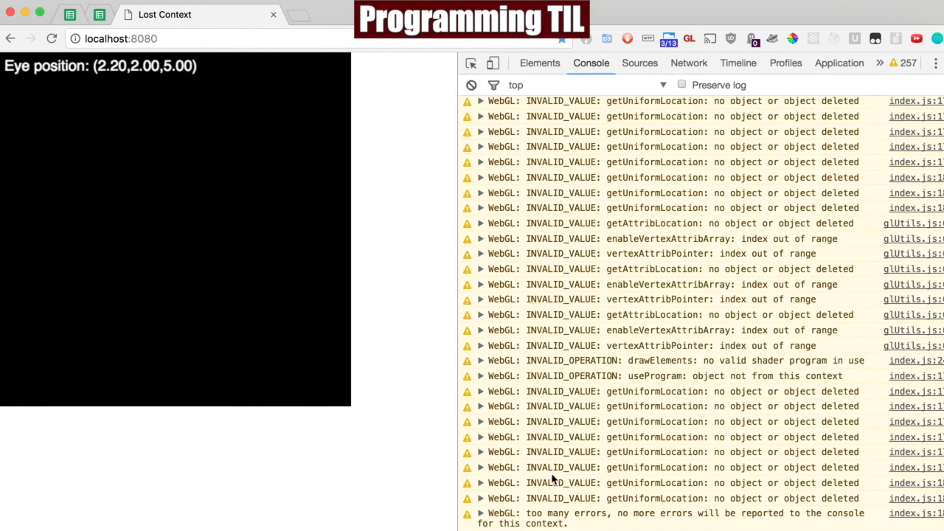
mouse_move(776, 396)
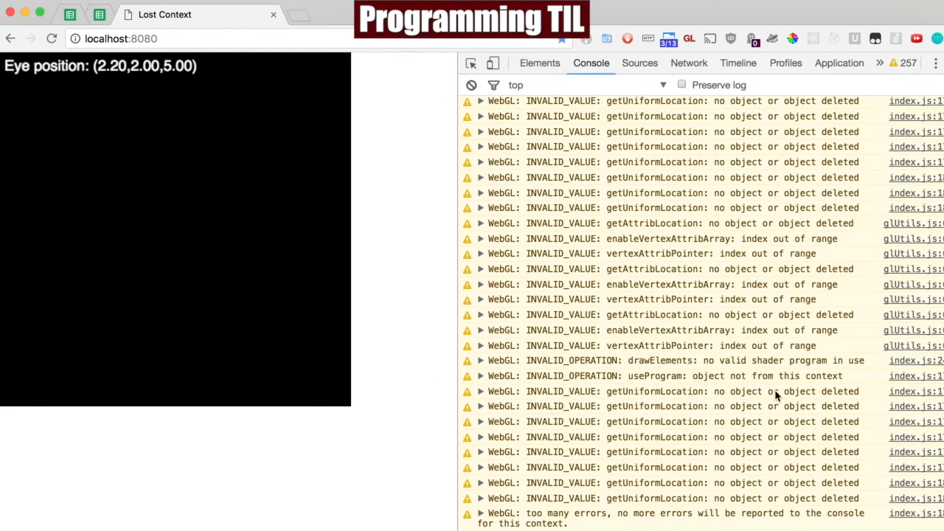
Scroll through the 257 WebGL warnings in Chrome's console
scroll(down, 3)
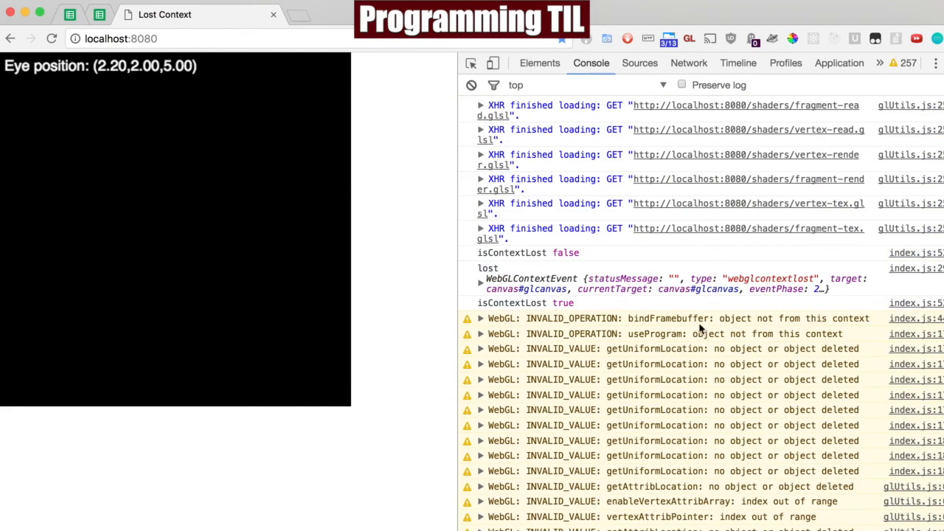
mouse_move(822, 328)
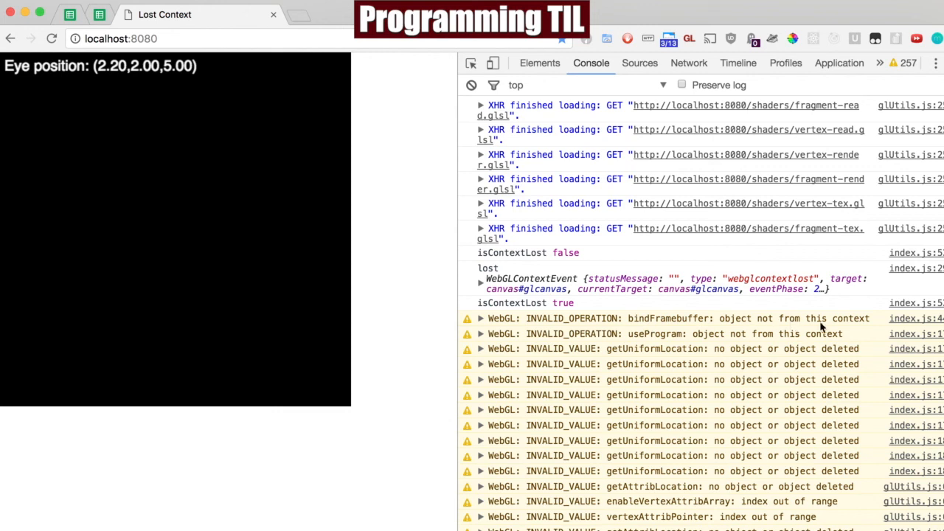
mouse_move(827, 343)
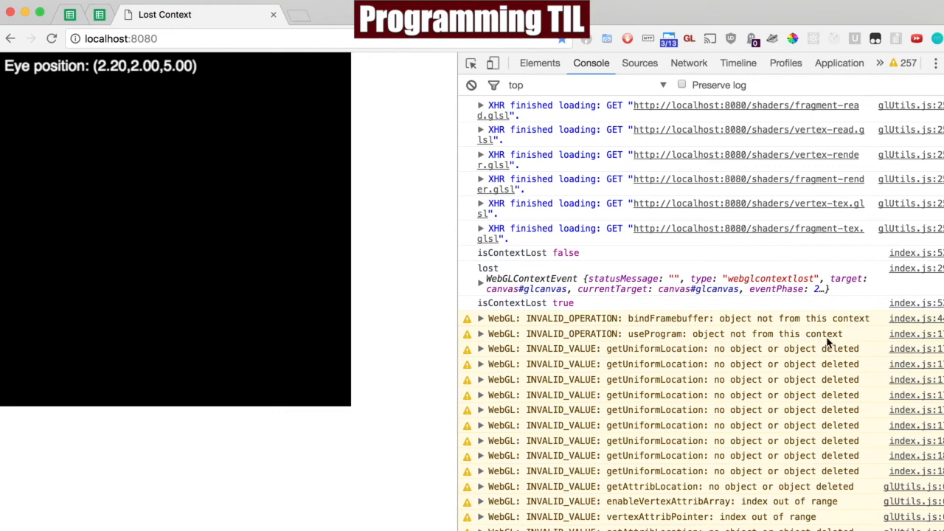
mouse_move(425, 482)
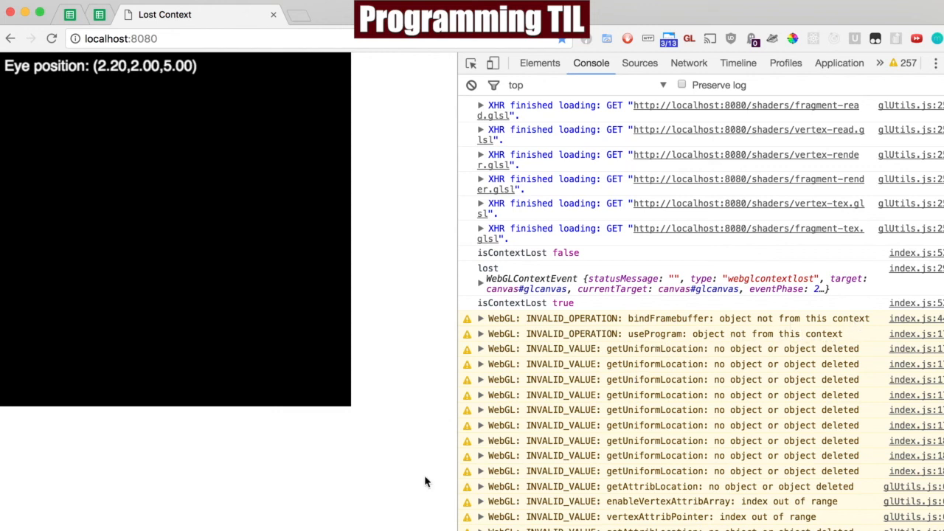
mouse_move(371, 456)
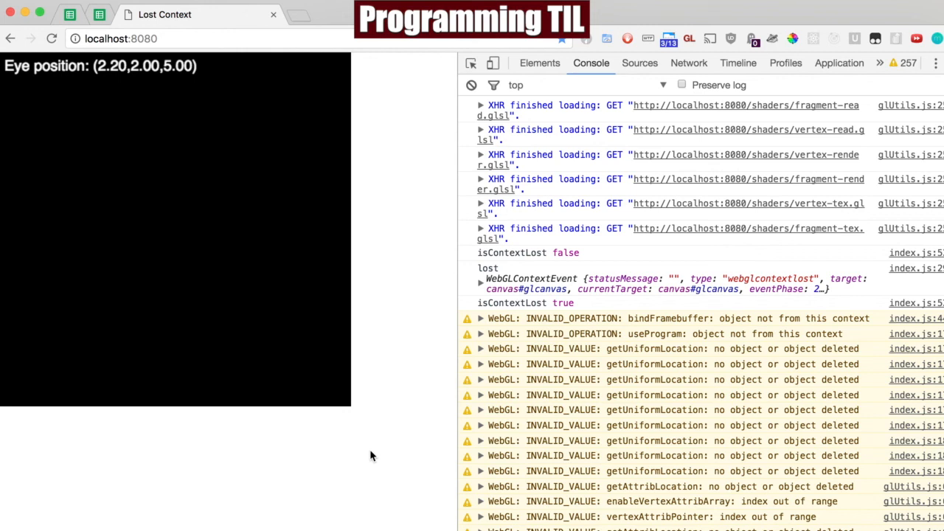
mouse_move(356, 385)
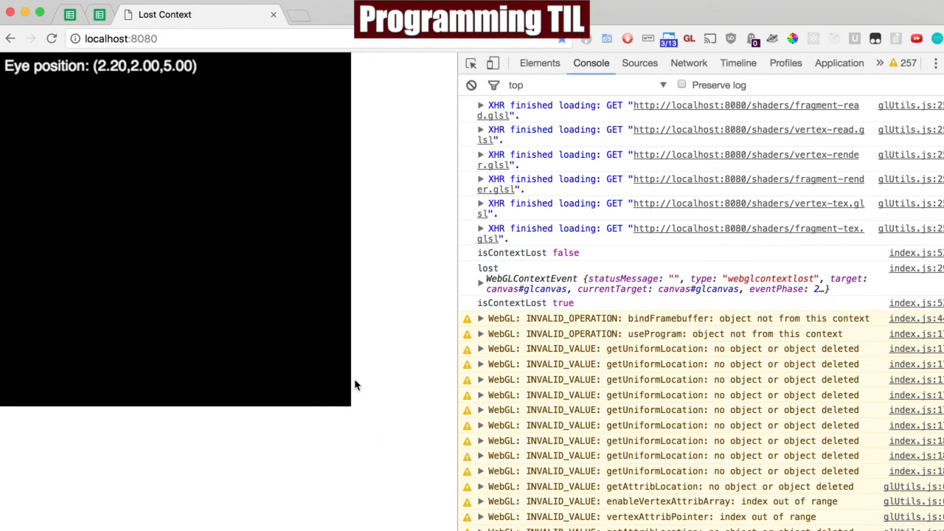